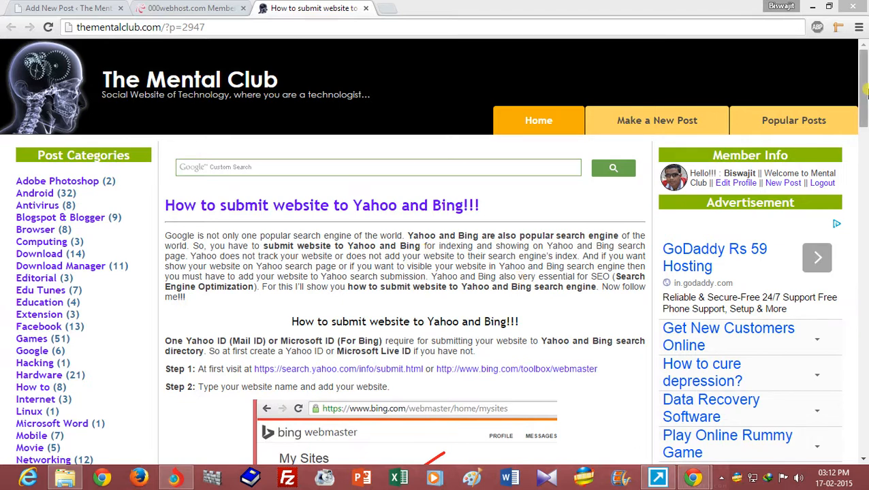
Step: Open Bing Webmaster Tools from the post's bing.com/toolbox/webmaster link and begin Microsoft account sign-up
{"action": "scroll", "scroll_direction": "down", "scroll_amount": 3}
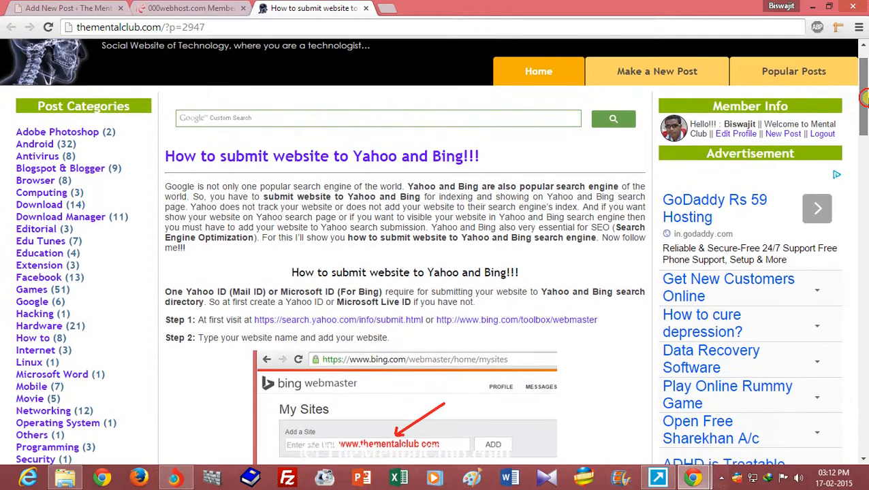
{"action": "scroll", "scroll_direction": "down", "scroll_amount": 3}
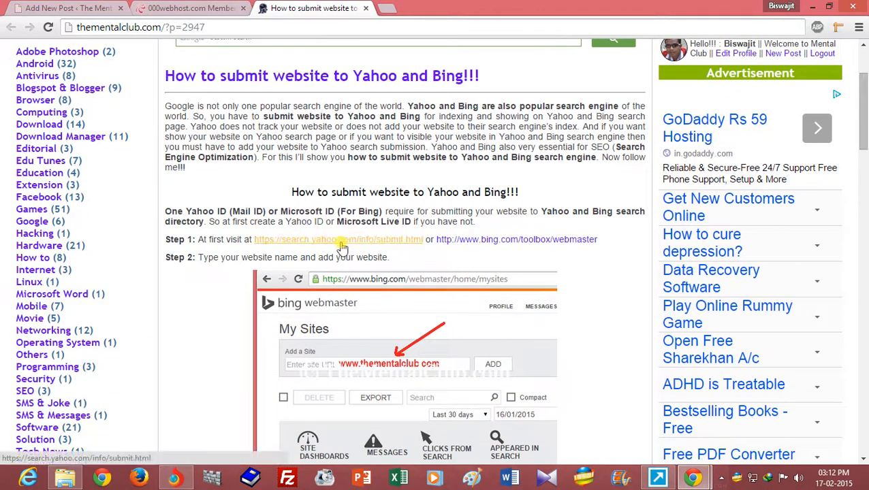
{"action": "mouse_move", "coordinate": [472, 239]}
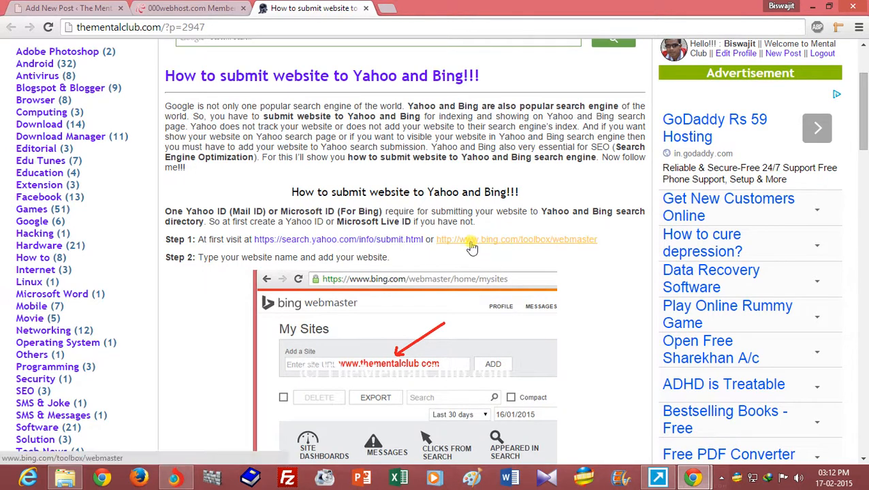
{"action": "mouse_move", "coordinate": [538, 249]}
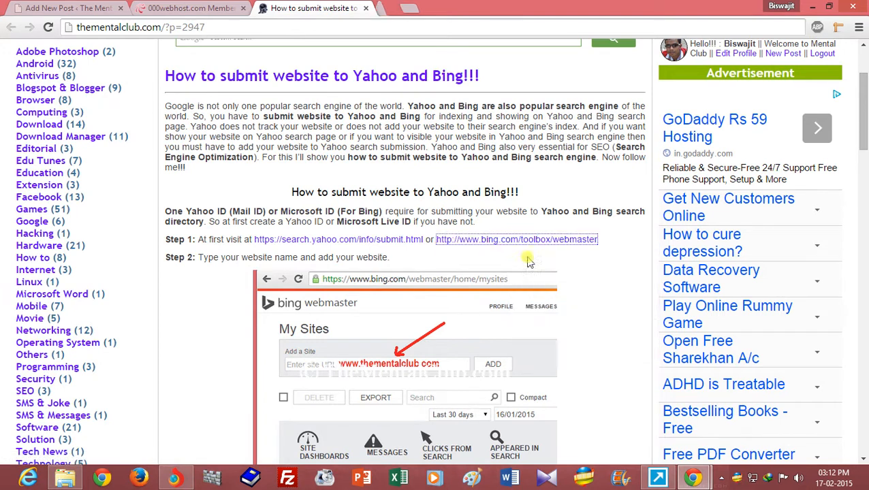
{"action": "left_click", "coordinate": [516, 239]}
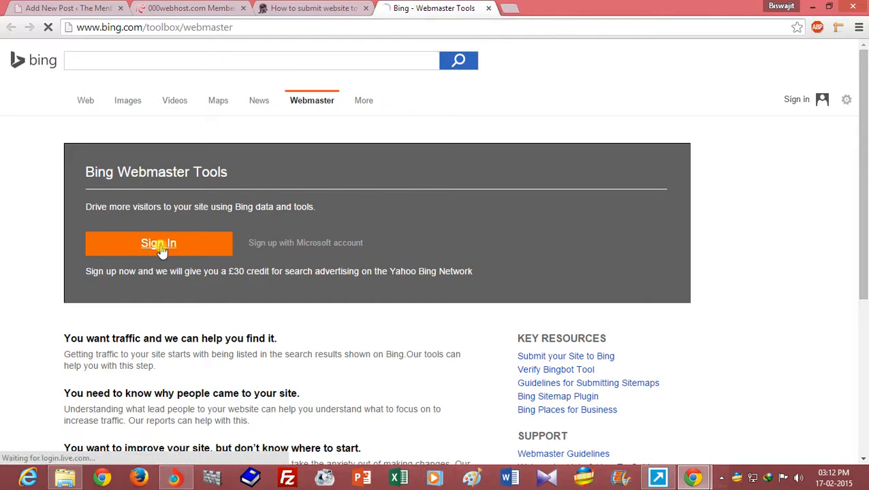
{"action": "left_click", "coordinate": [158, 244]}
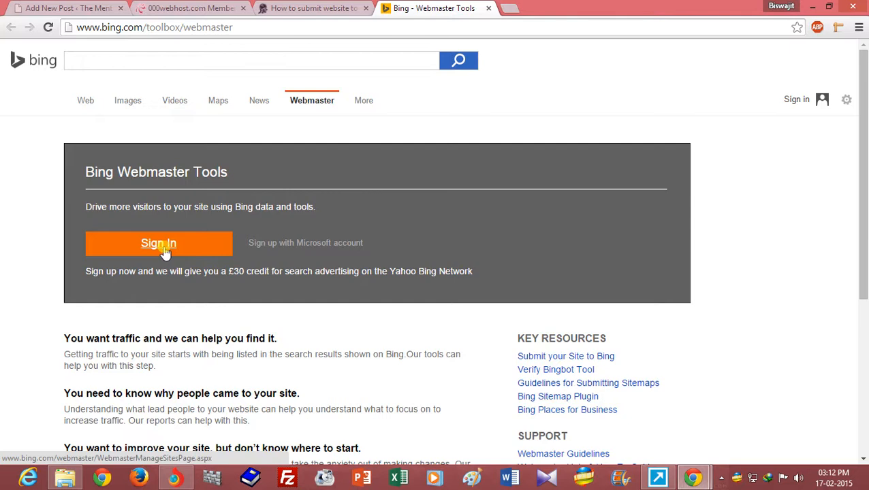
{"action": "mouse_move", "coordinate": [312, 243]}
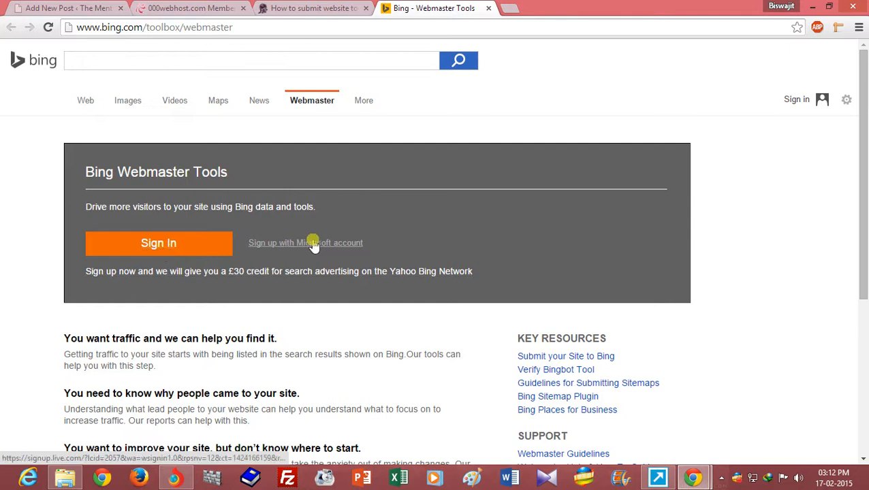
{"action": "mouse_move", "coordinate": [350, 247]}
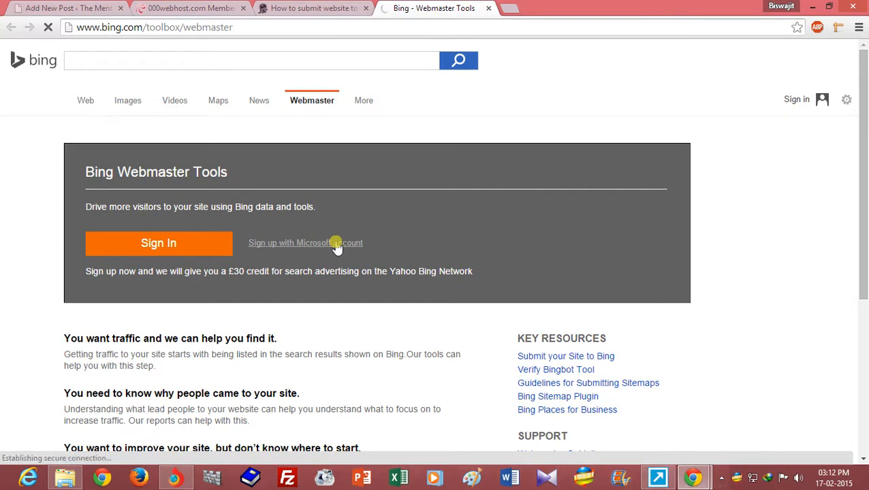
{"action": "left_click", "coordinate": [305, 242]}
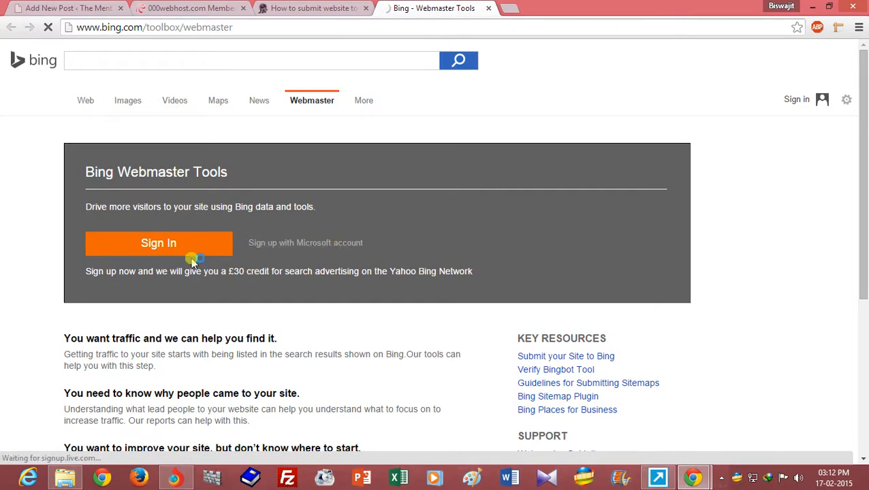
{"action": "left_click", "coordinate": [305, 243]}
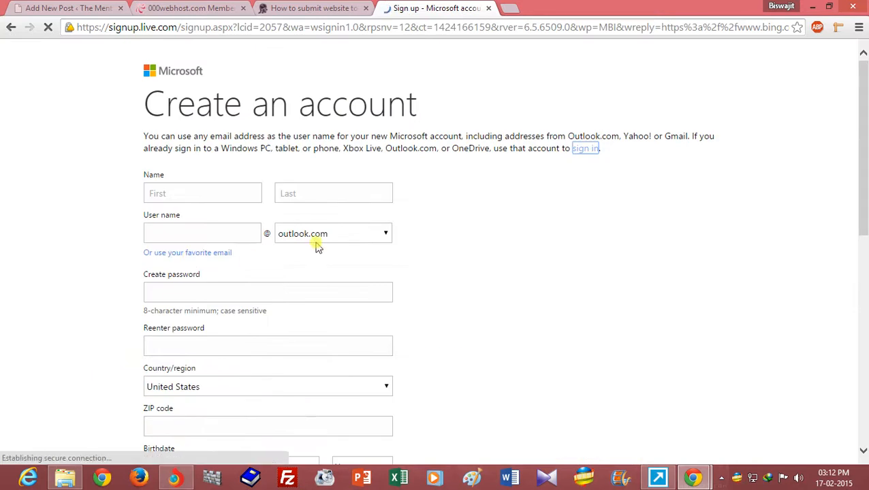
{"action": "mouse_move", "coordinate": [857, 145]}
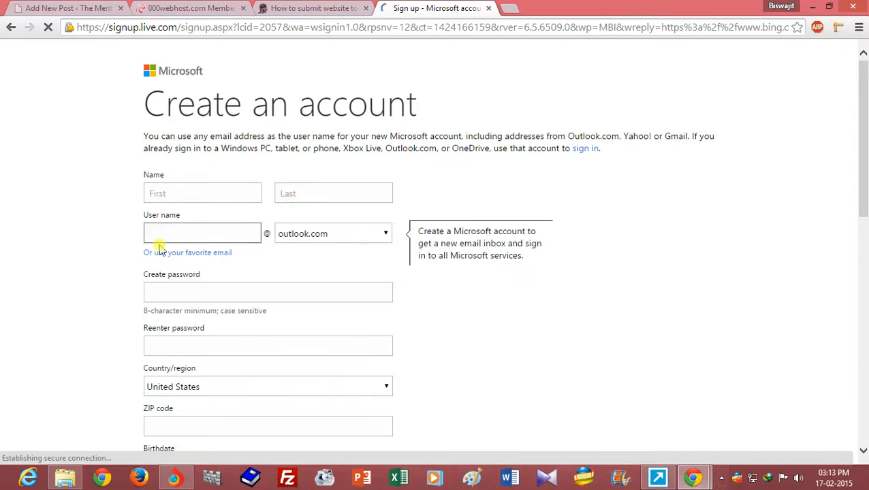
{"action": "left_click", "coordinate": [385, 233]}
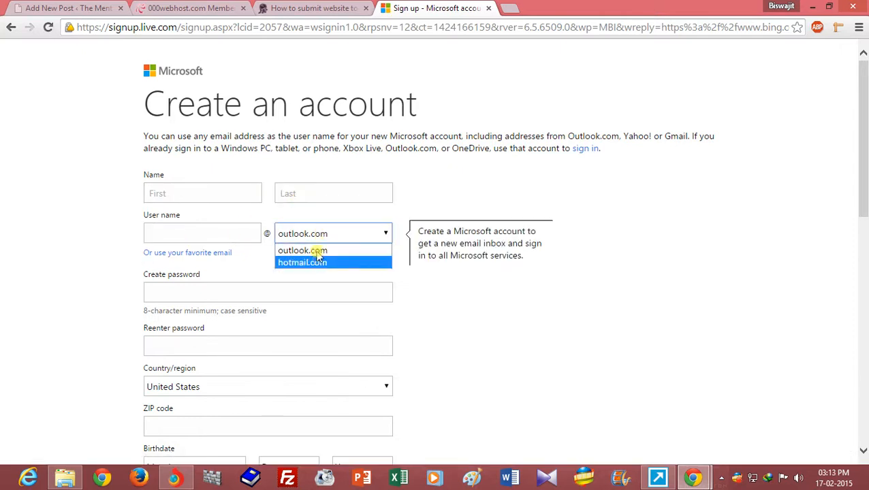
{"action": "left_click", "coordinate": [302, 250]}
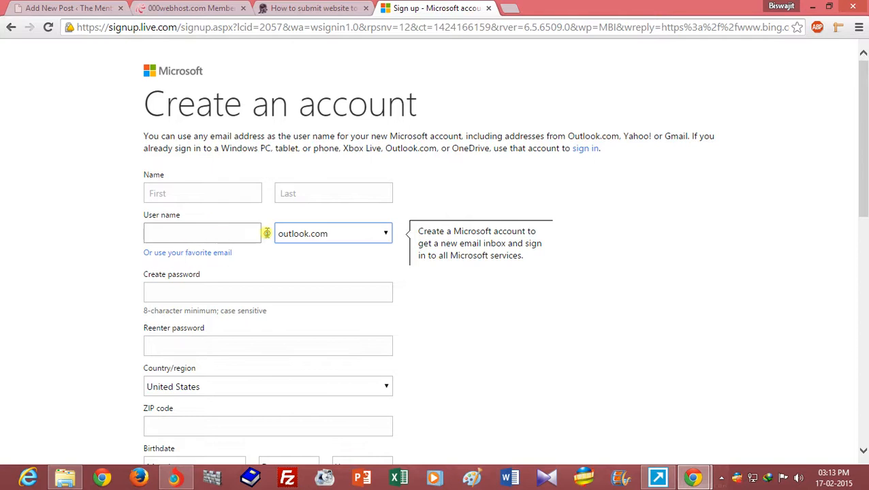
{"action": "left_click", "coordinate": [188, 253]}
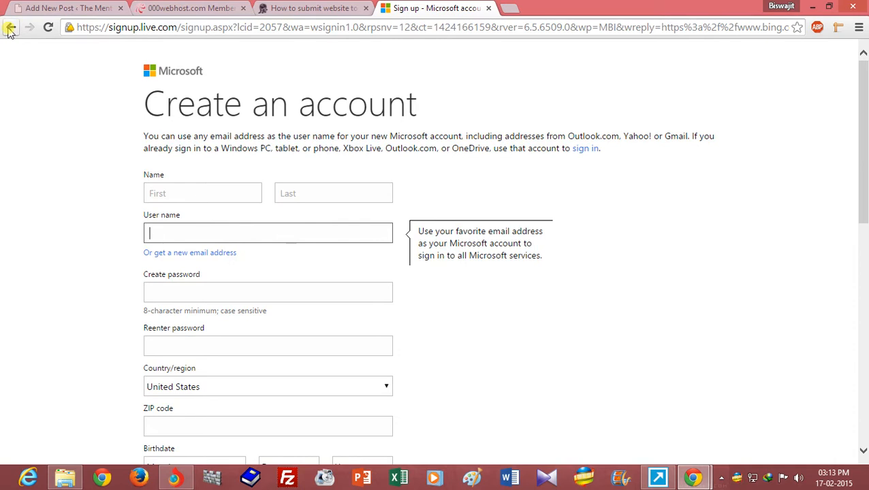
{"action": "left_click", "coordinate": [11, 28]}
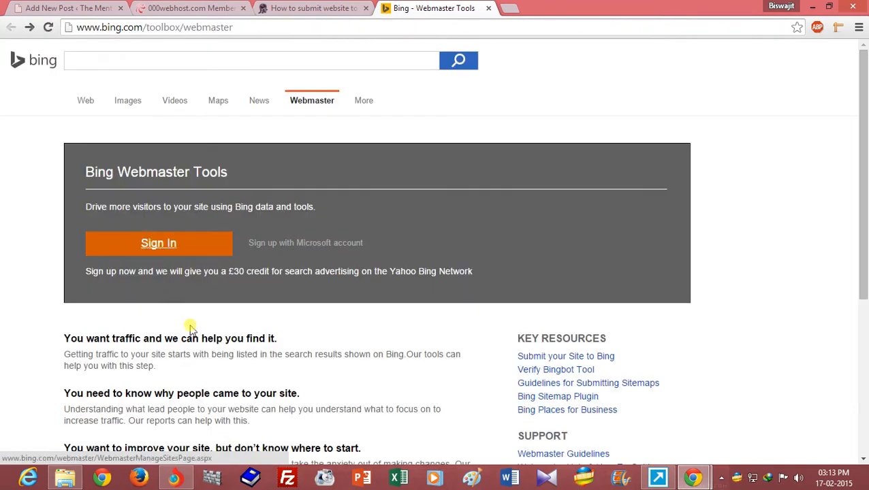
Step: Sign in with Microsoft account 'jia' and its password, retrying the password once
{"action": "left_click", "coordinate": [158, 243]}
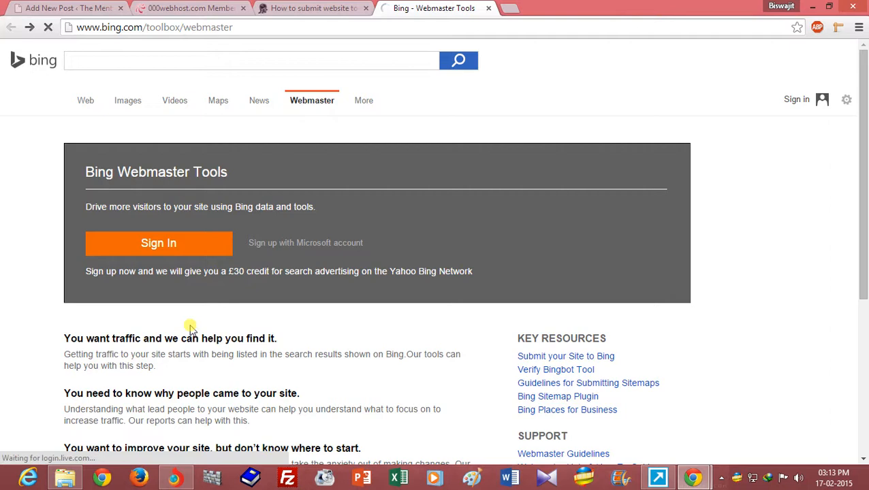
{"action": "left_click", "coordinate": [158, 243]}
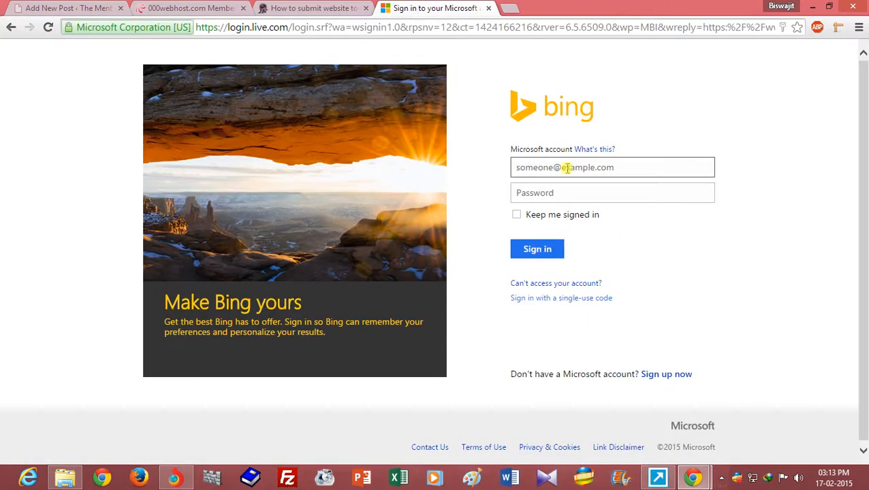
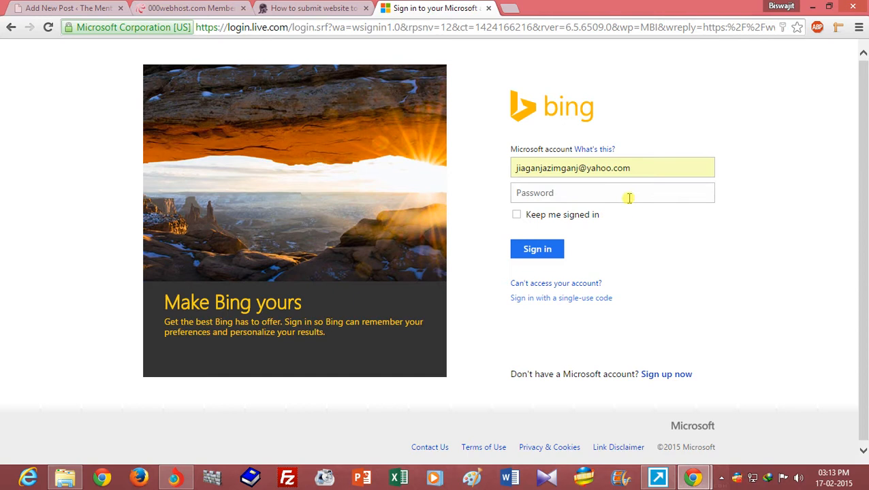
{"action": "left_click", "coordinate": [613, 192]}
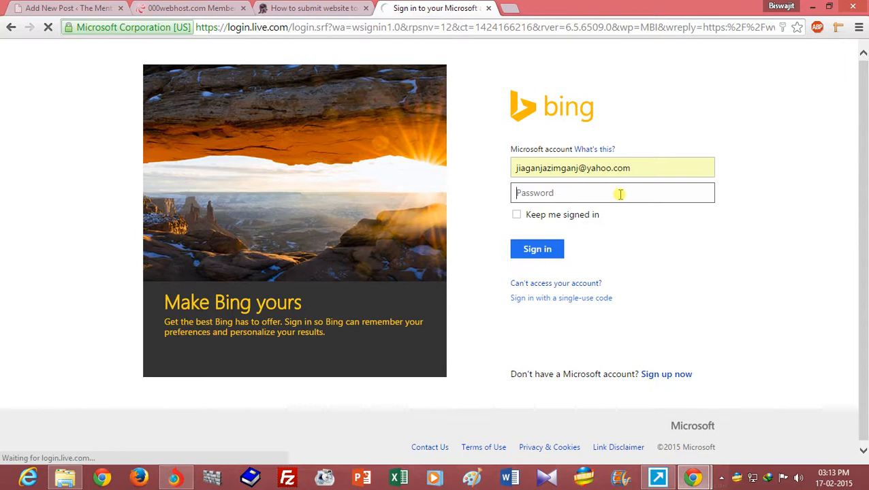
{"action": "left_click", "coordinate": [537, 248]}
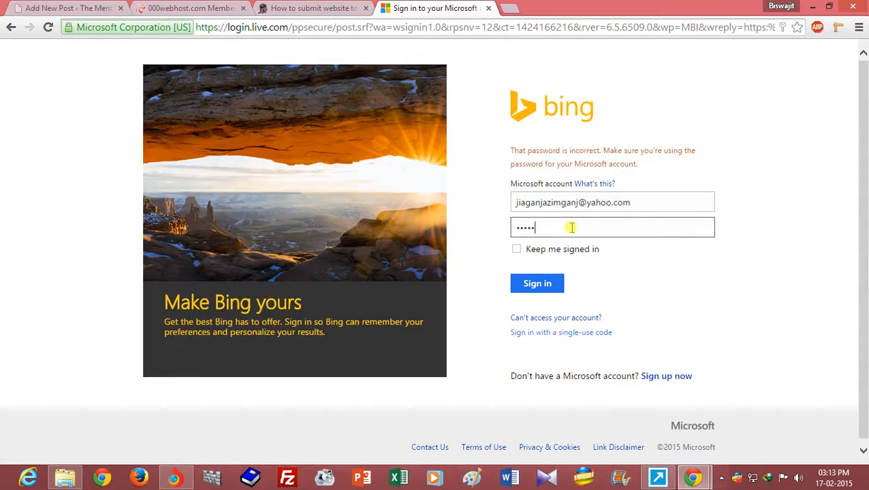
{"action": "type", "text": "password"}
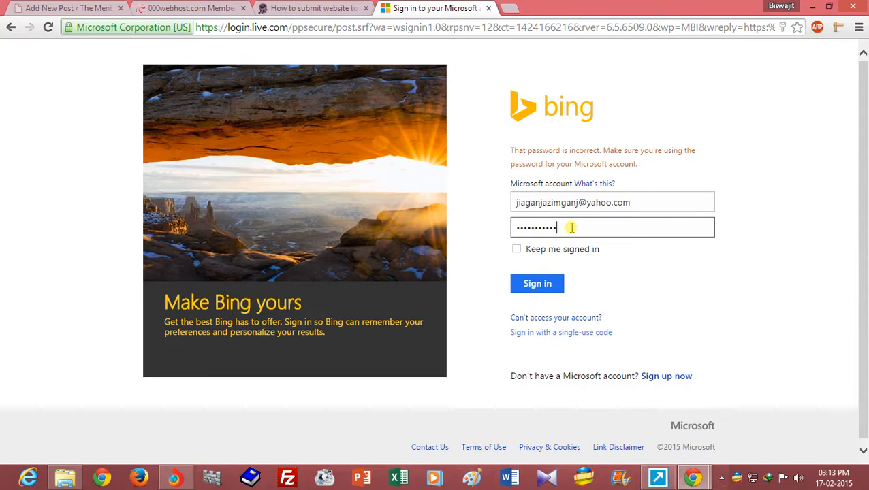
{"action": "left_click", "coordinate": [537, 284]}
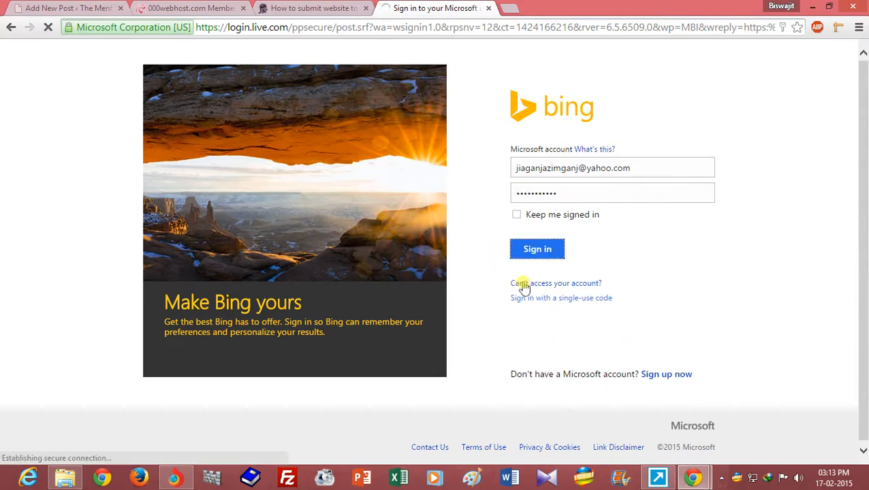
{"action": "left_click", "coordinate": [537, 248]}
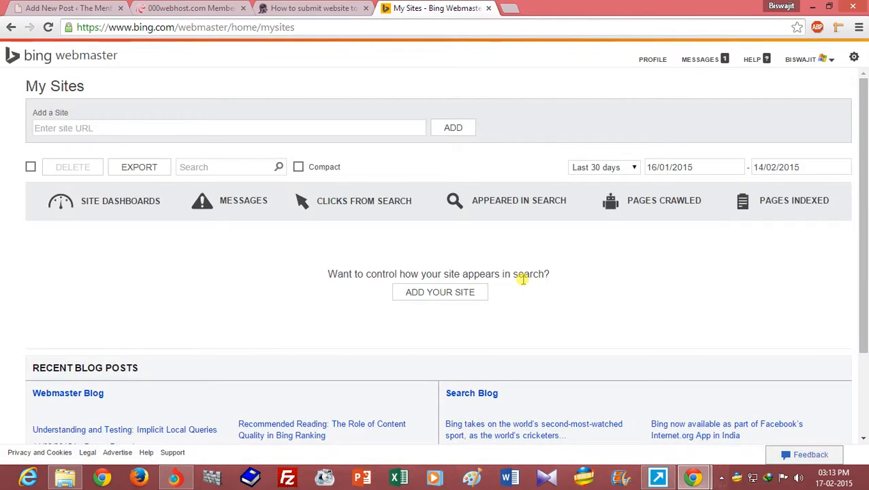
Step: Select the Add a Site field, then open a new Chrome tab to visit weareblogmaker.tk
{"action": "left_click", "coordinate": [228, 128]}
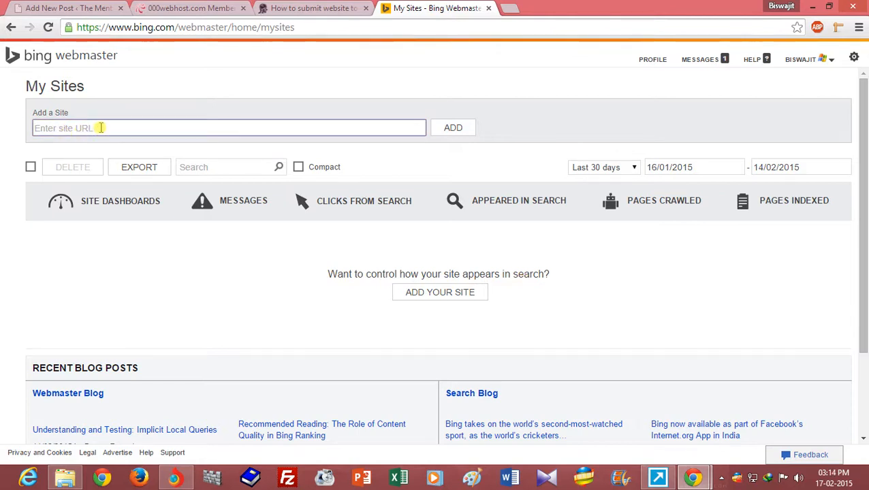
{"action": "left_click", "coordinate": [184, 8]}
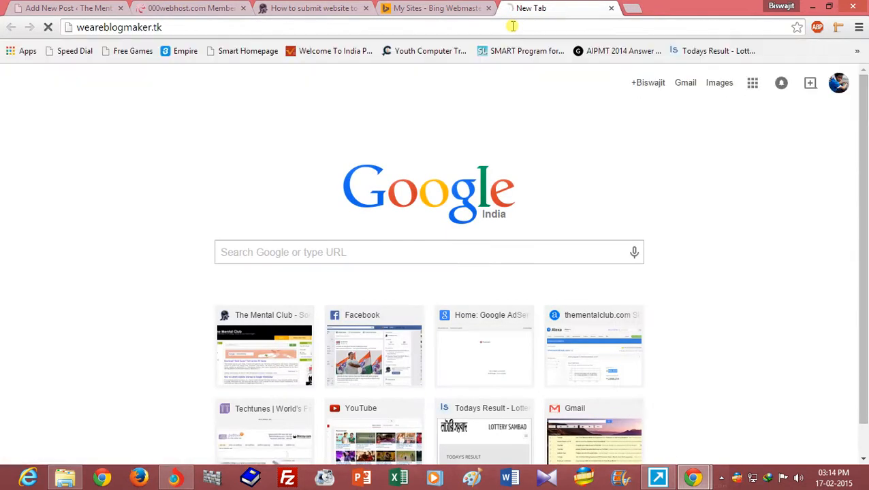
Step: Switch back to the My Sites - Bing Webmaster tab
{"action": "left_click", "coordinate": [436, 8]}
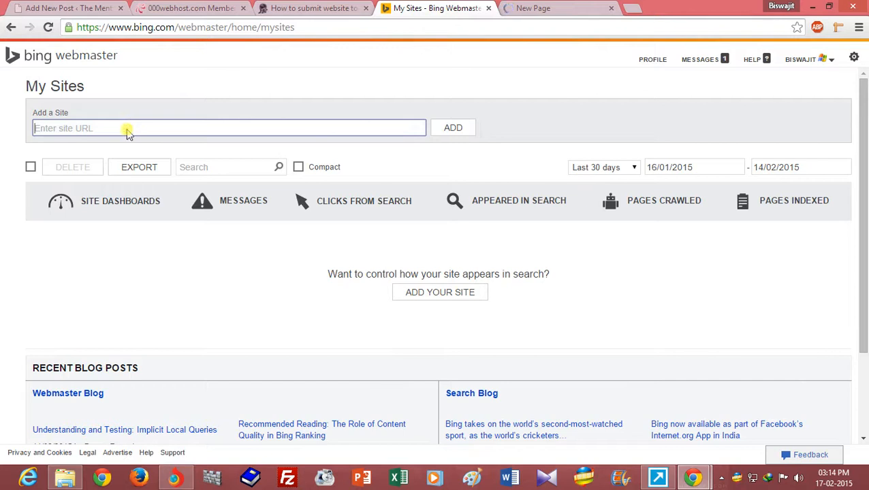
{"action": "type", "text": "http://webreblogmaker.tk/"}
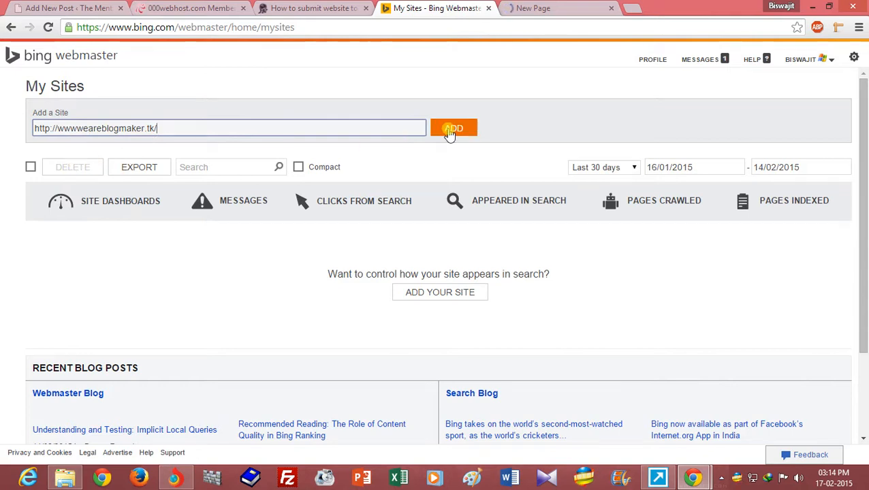
{"action": "mouse_move", "coordinate": [388, 157]}
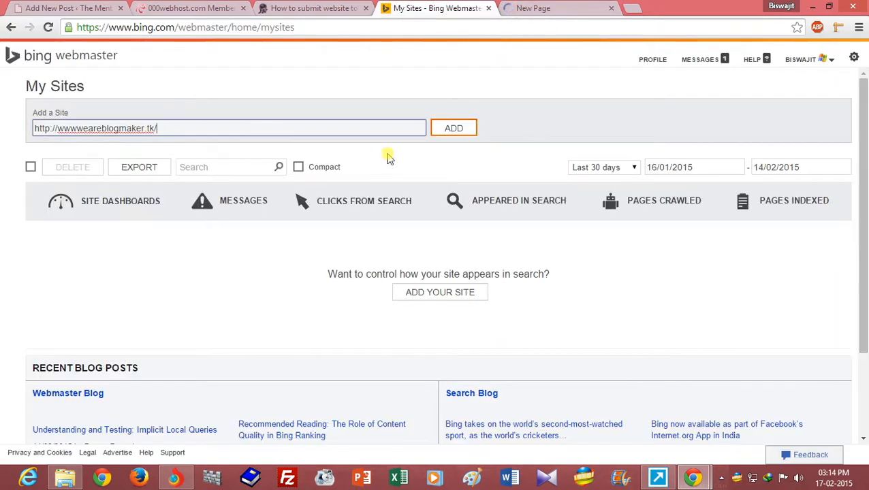
{"action": "left_click", "coordinate": [454, 128]}
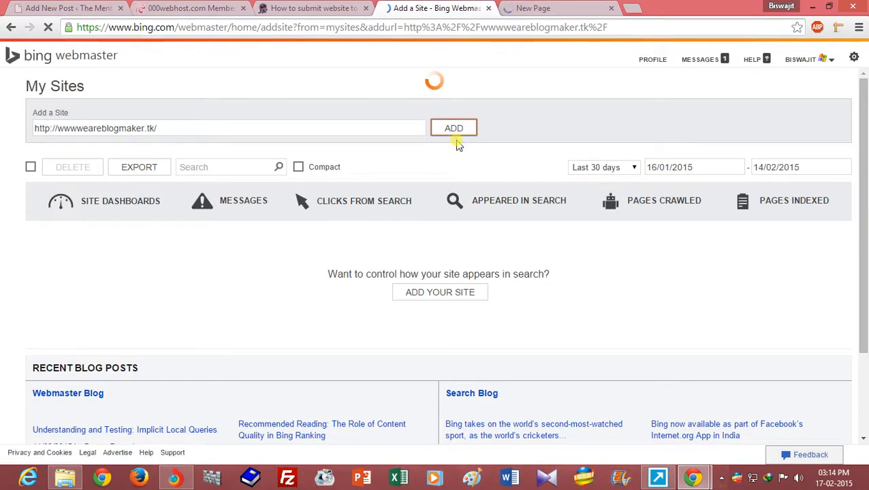
{"action": "left_click", "coordinate": [454, 128]}
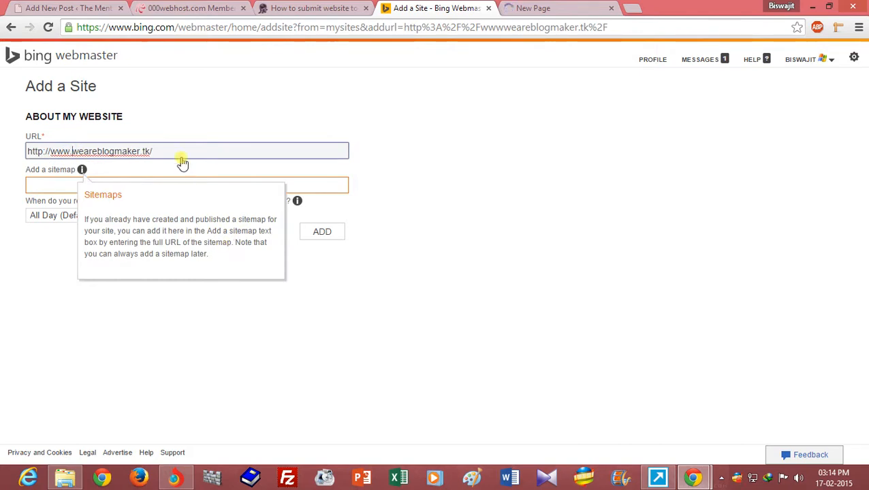
{"action": "mouse_move", "coordinate": [136, 134]}
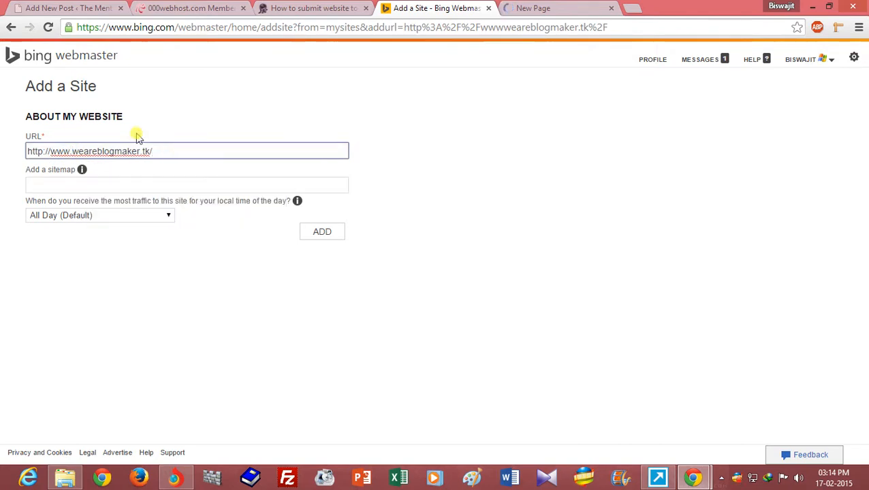
{"action": "left_click", "coordinate": [11, 28]}
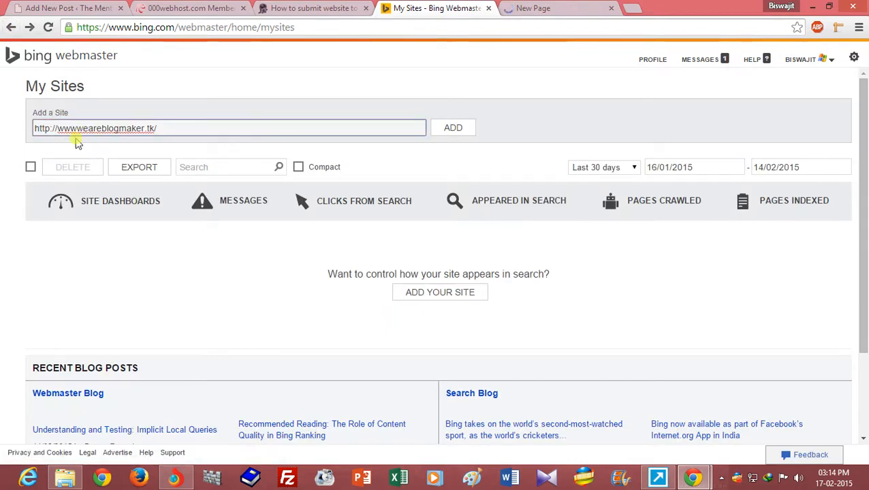
{"action": "mouse_move", "coordinate": [78, 125]}
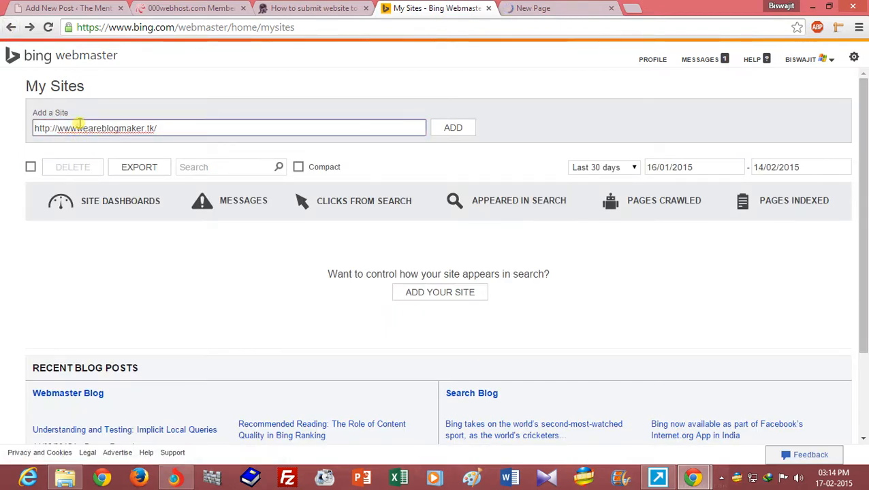
{"action": "left_click", "coordinate": [453, 127]}
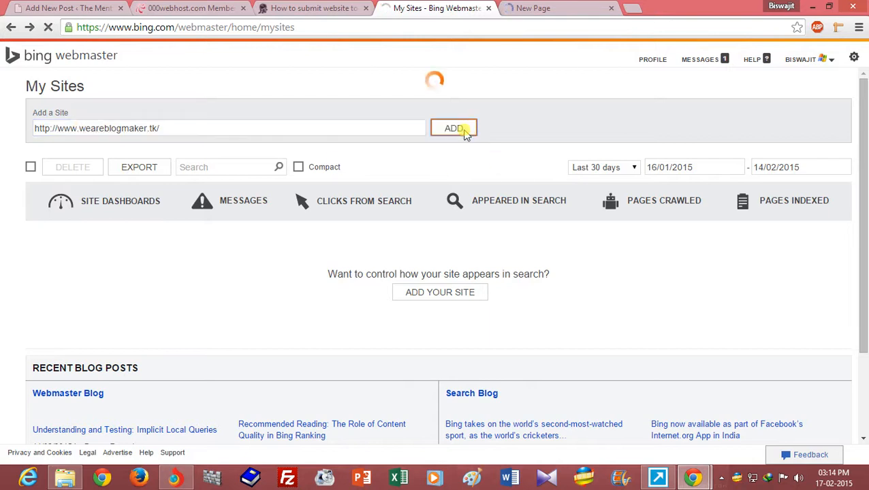
{"action": "left_click", "coordinate": [454, 129]}
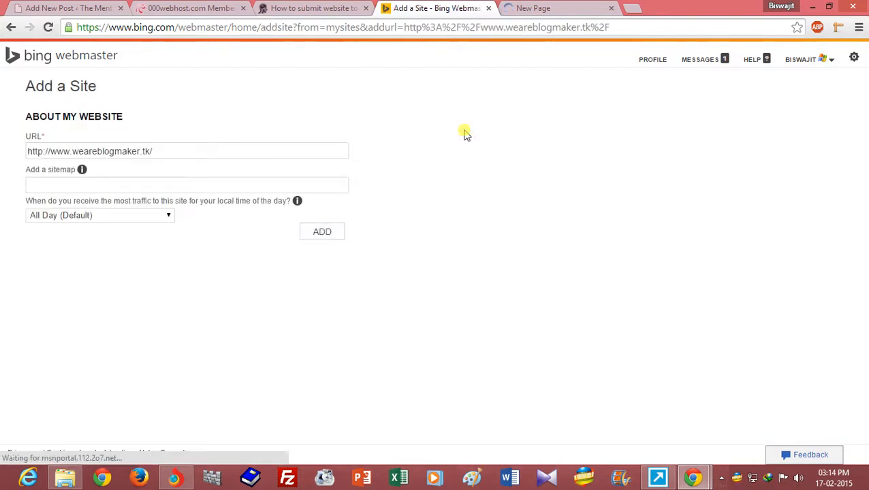
{"action": "left_click", "coordinate": [186, 185]}
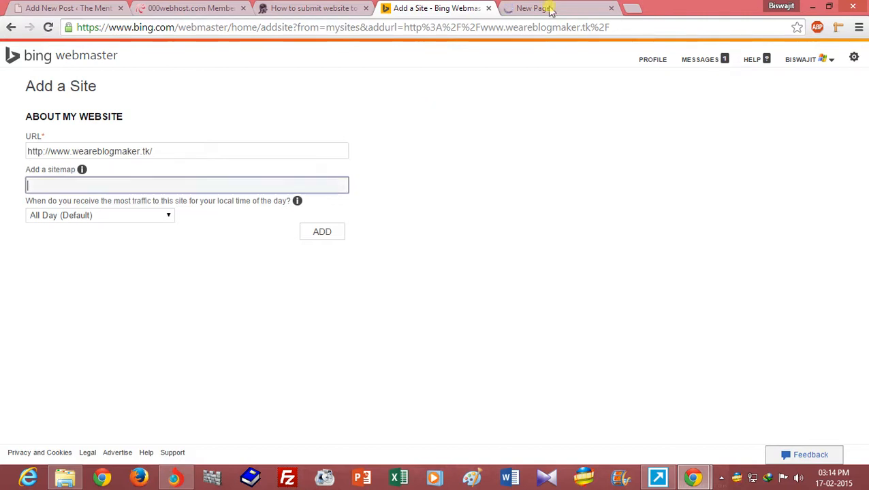
{"action": "left_click", "coordinate": [531, 9]}
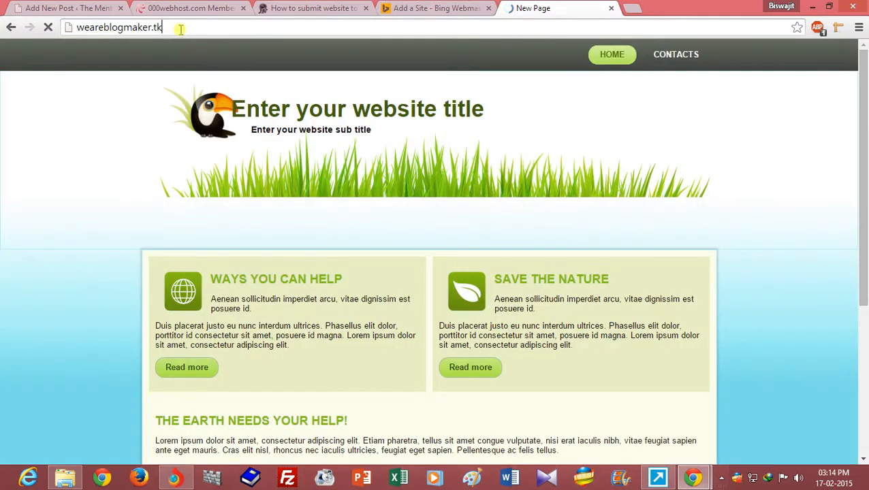
{"action": "type", "text": "/sitemap.xml"}
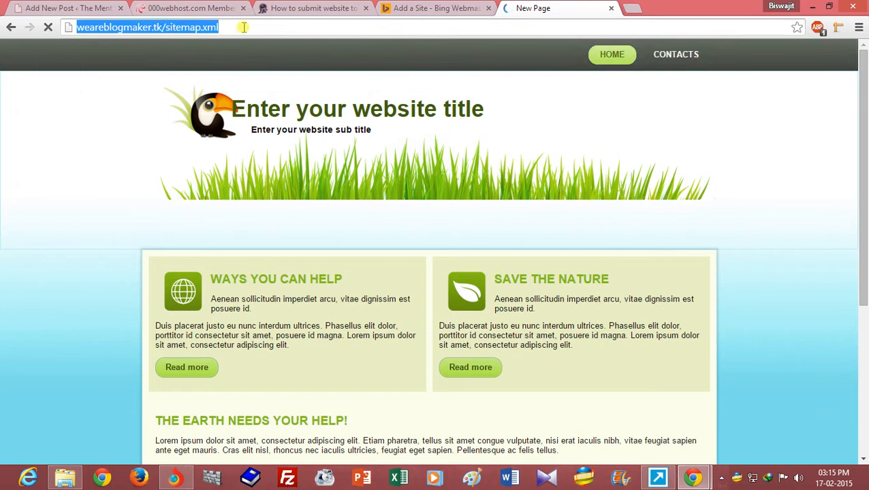
{"action": "key", "text": "Return"}
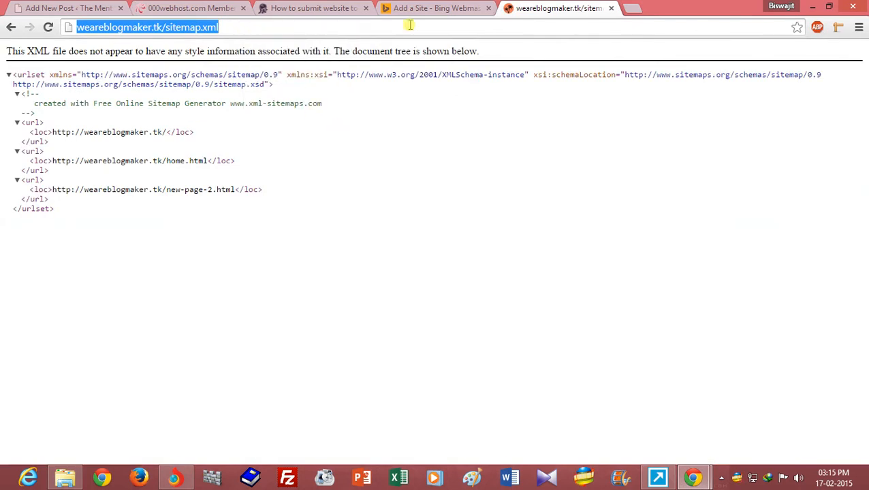
{"action": "right_click", "coordinate": [188, 186]}
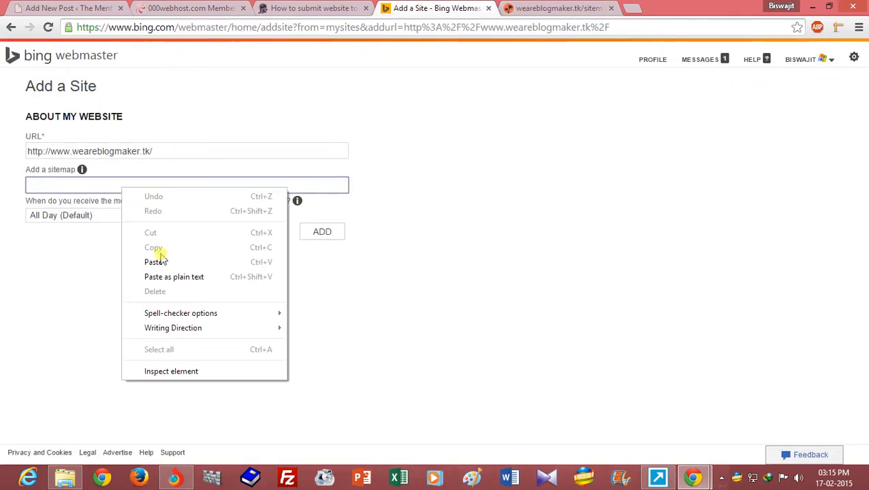
{"action": "left_click", "coordinate": [156, 262]}
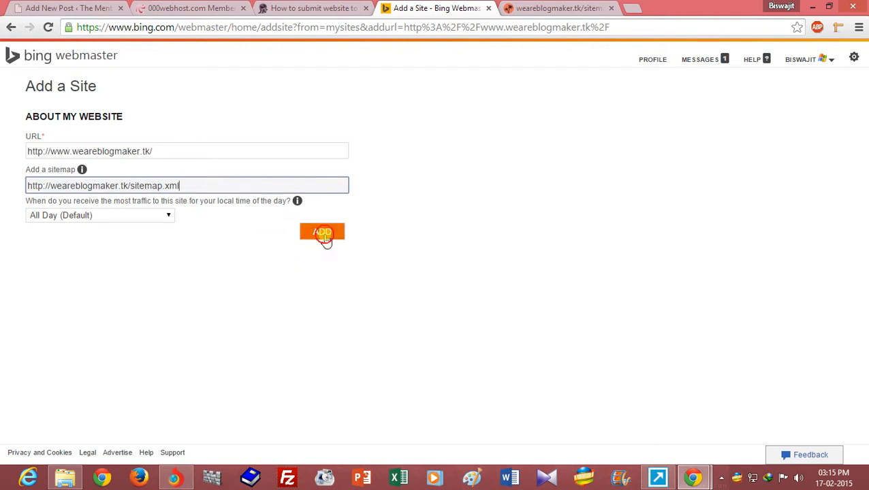
{"action": "left_click", "coordinate": [321, 232]}
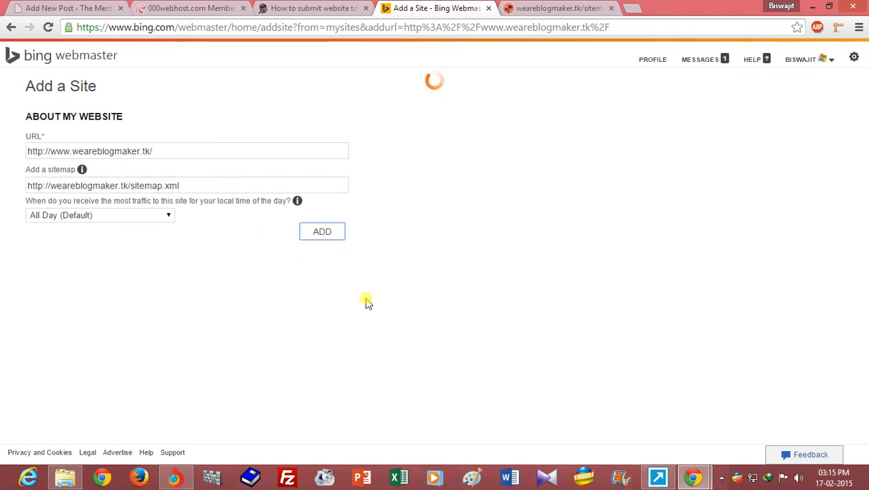
Step: Download BingSiteAuth.xml from Option 1 on the Verify ownership page
{"action": "left_click", "coordinate": [322, 231]}
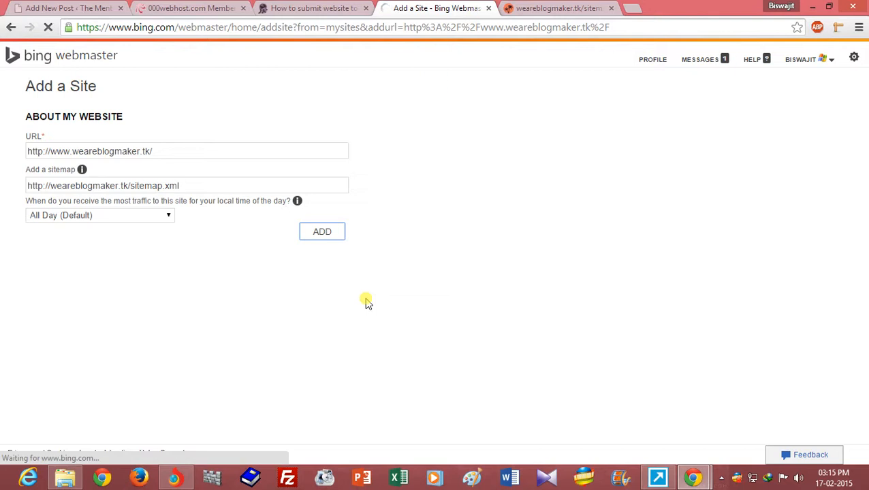
{"action": "left_click", "coordinate": [322, 231]}
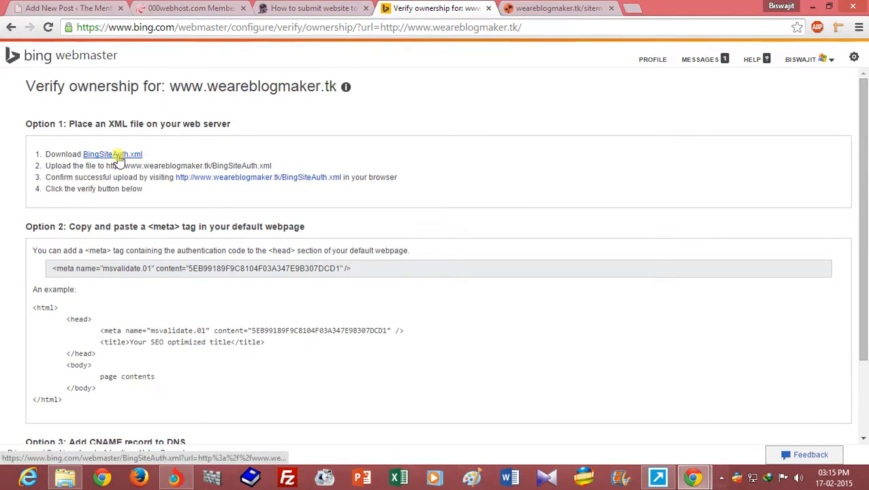
{"action": "left_click", "coordinate": [112, 154]}
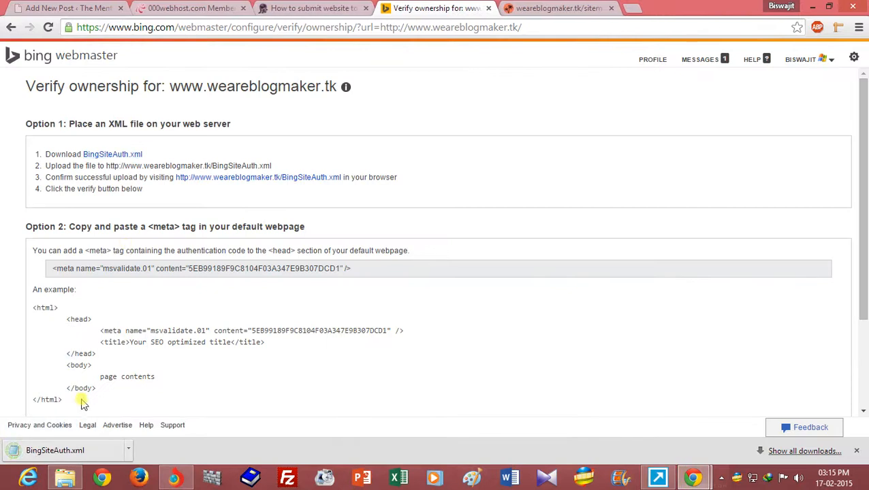
{"action": "mouse_move", "coordinate": [210, 8]}
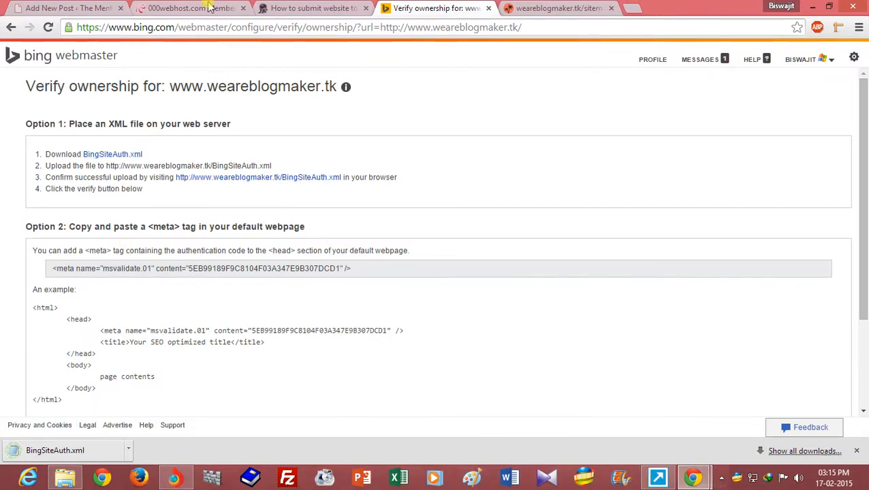
Step: Open File Manager from the Files section of the 000webhost control panel
{"action": "left_click", "coordinate": [187, 8]}
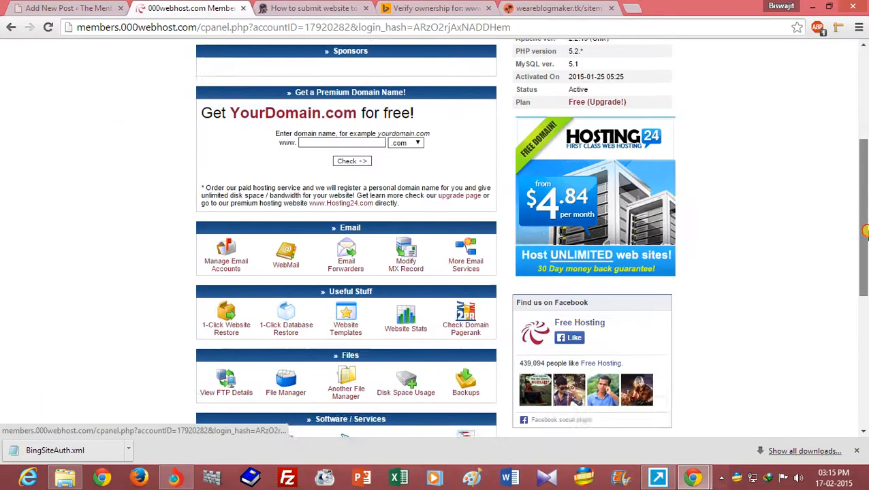
{"action": "scroll", "scroll_direction": "down", "scroll_amount": 3}
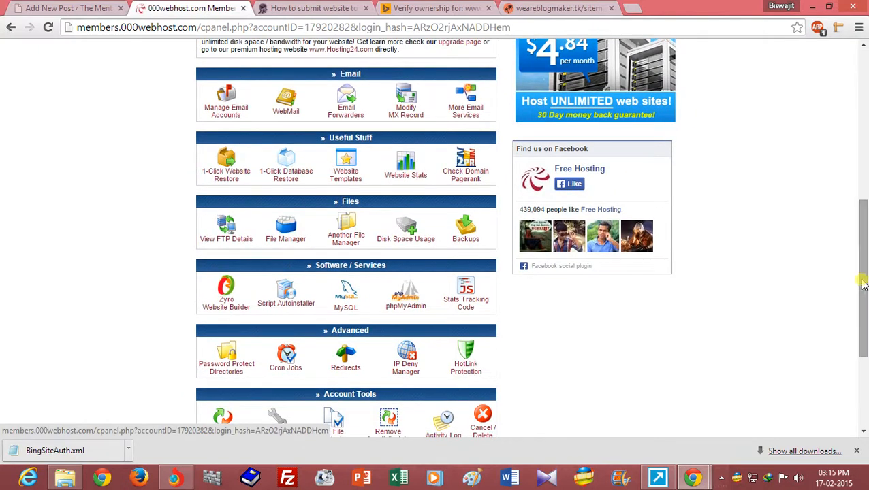
{"action": "left_click", "coordinate": [285, 228]}
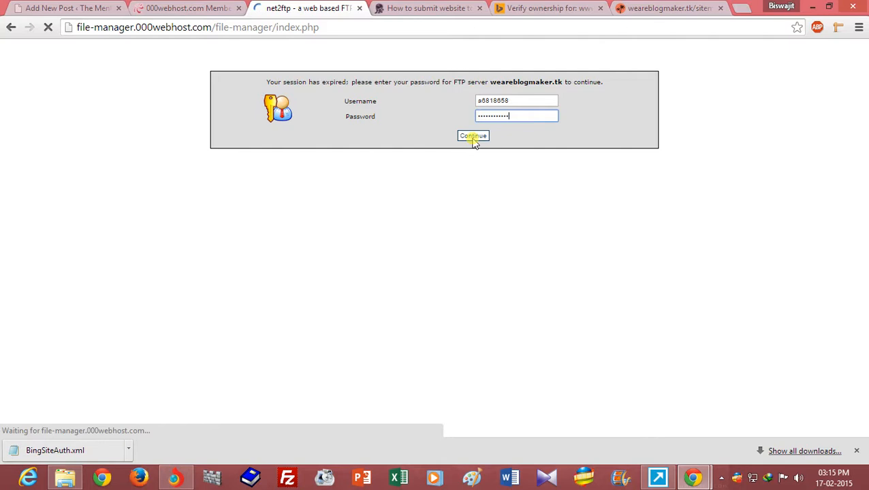
Step: Confirm the FTP login and open the public_html folder for uploading
{"action": "left_click", "coordinate": [472, 136]}
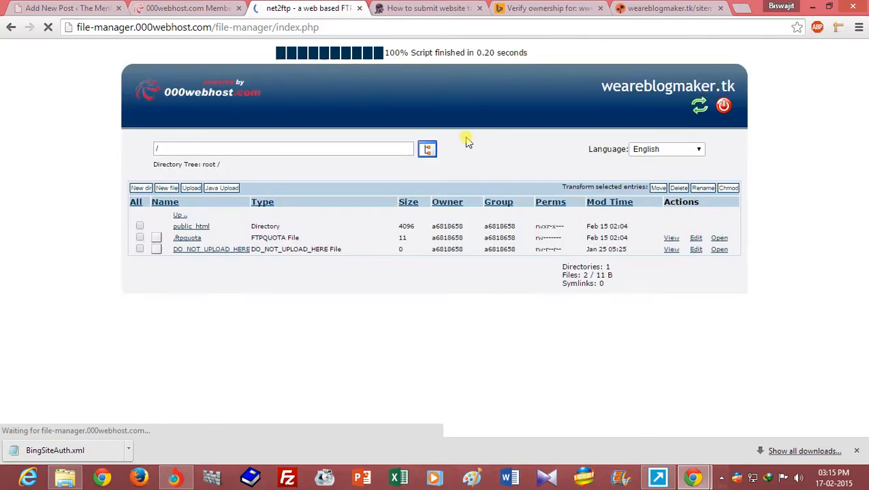
{"action": "mouse_move", "coordinate": [191, 226]}
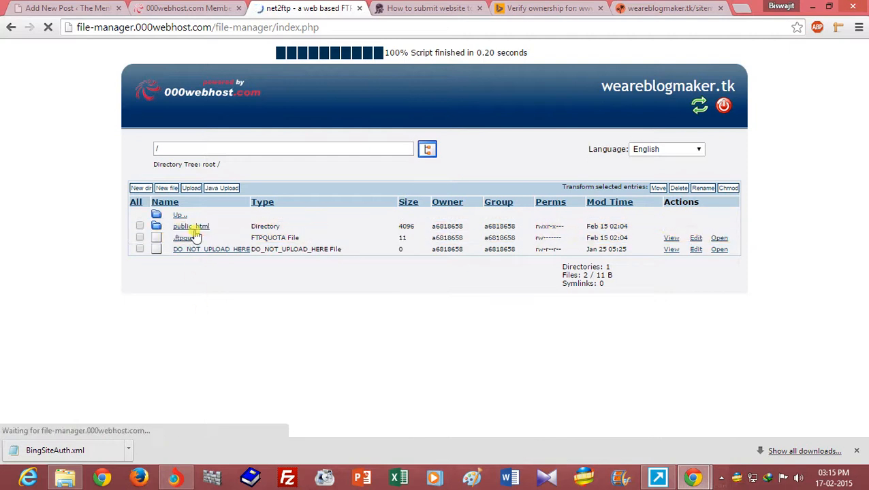
{"action": "left_click", "coordinate": [191, 227]}
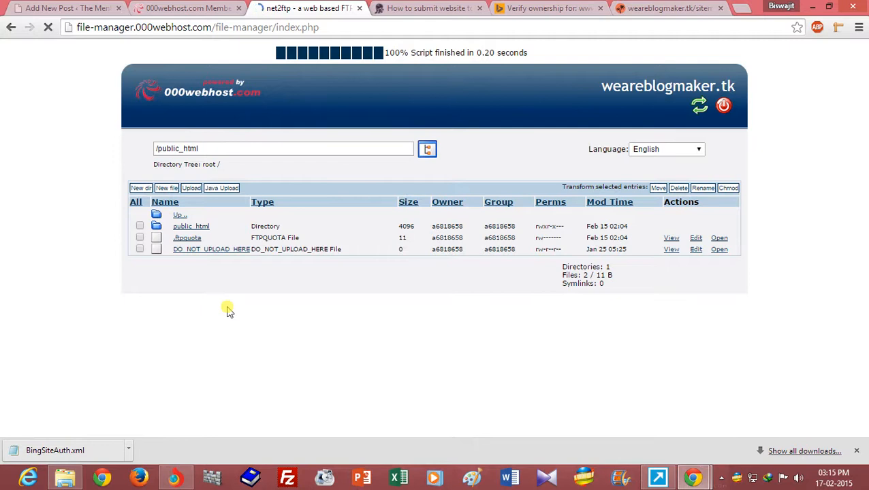
{"action": "left_click", "coordinate": [190, 226]}
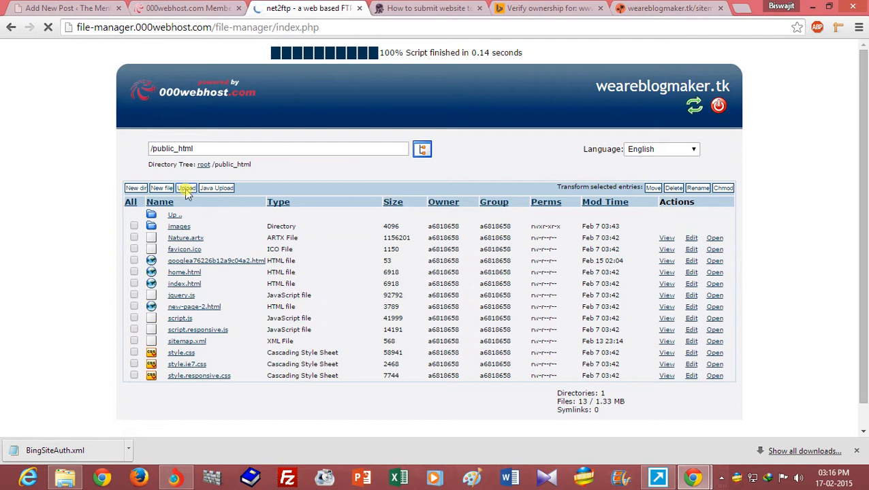
{"action": "left_click", "coordinate": [186, 187]}
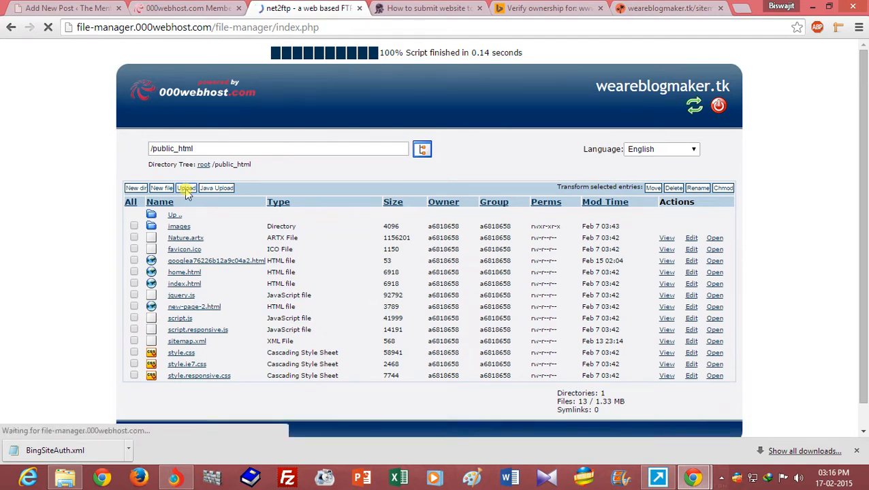
Step: Choose BingSiteAuth.xml from Downloads to upload, then return to the Bing verification tab
{"action": "left_click", "coordinate": [186, 188]}
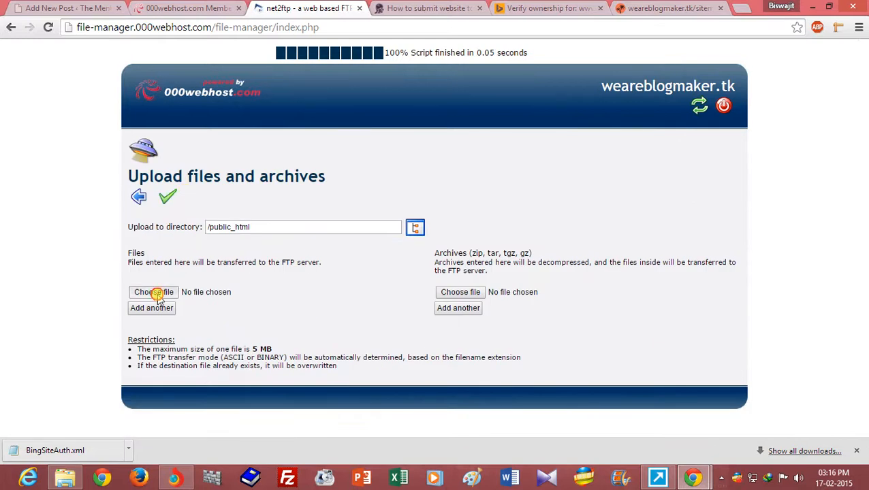
{"action": "left_click", "coordinate": [153, 291]}
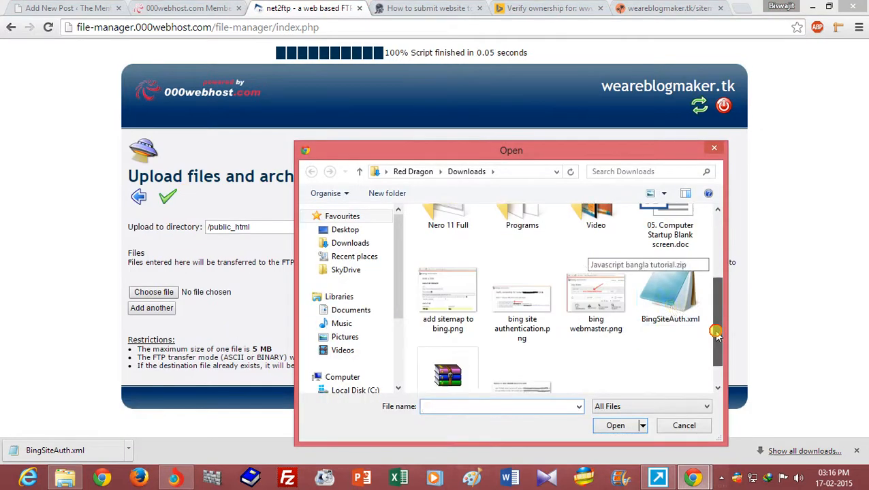
{"action": "scroll", "scroll_direction": "down", "scroll_amount": 3}
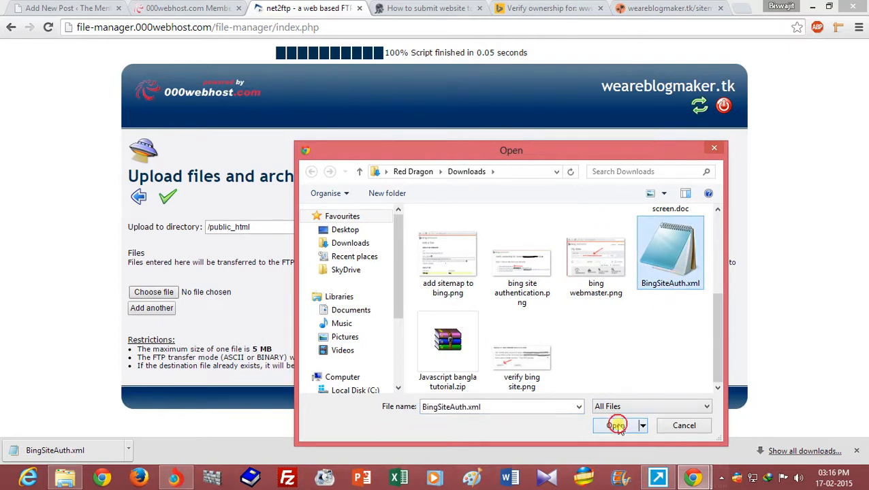
{"action": "left_click", "coordinate": [616, 425]}
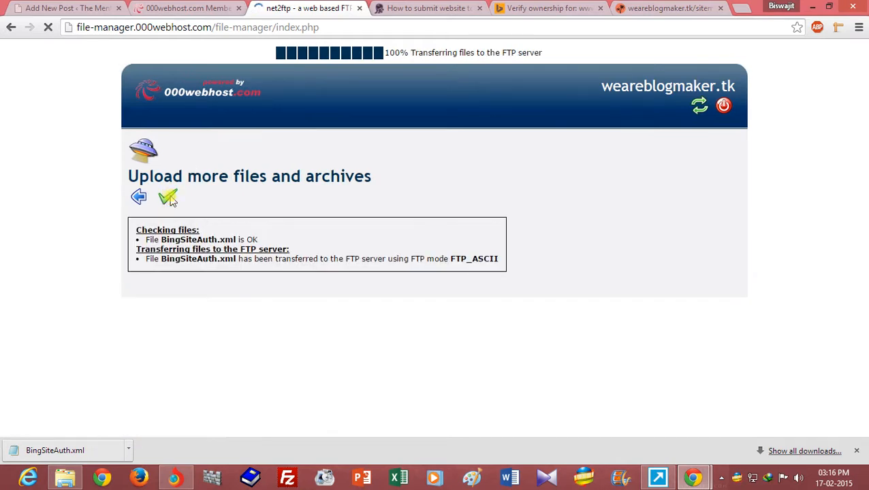
{"action": "mouse_move", "coordinate": [168, 198]}
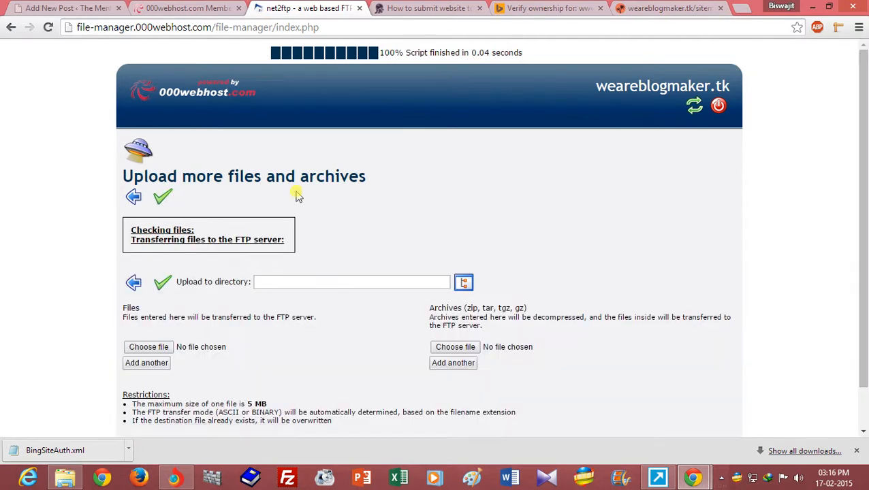
{"action": "left_click", "coordinate": [548, 8]}
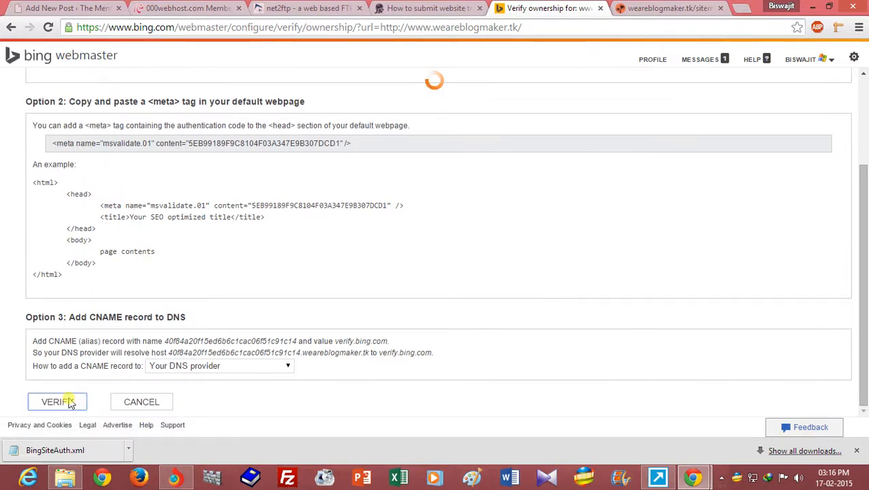
{"action": "left_click", "coordinate": [57, 402]}
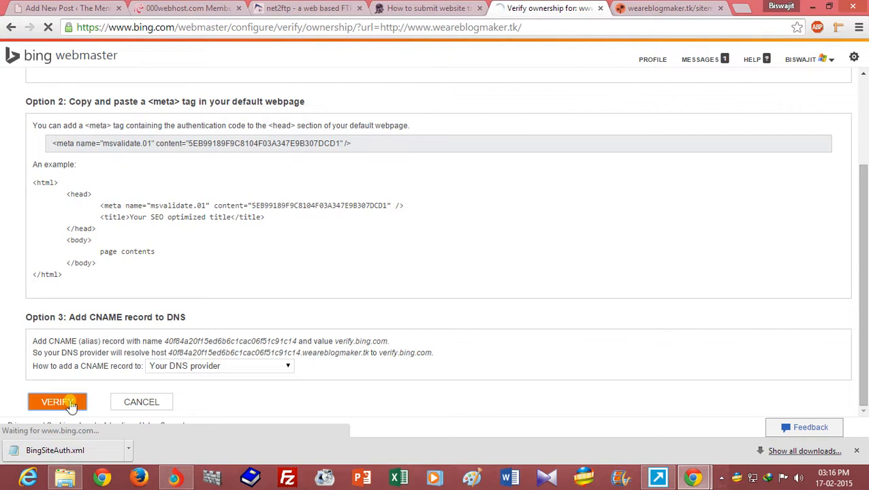
{"action": "left_click", "coordinate": [56, 402]}
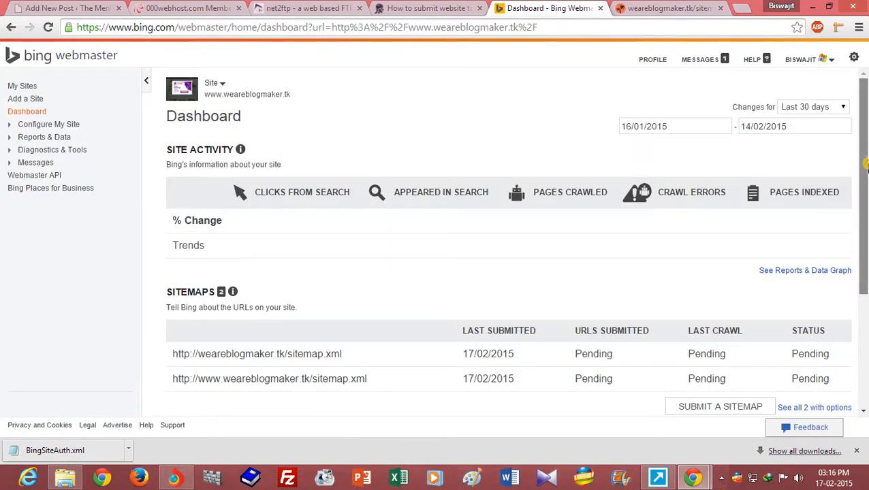
{"action": "scroll", "scroll_direction": "down", "scroll_amount": 3}
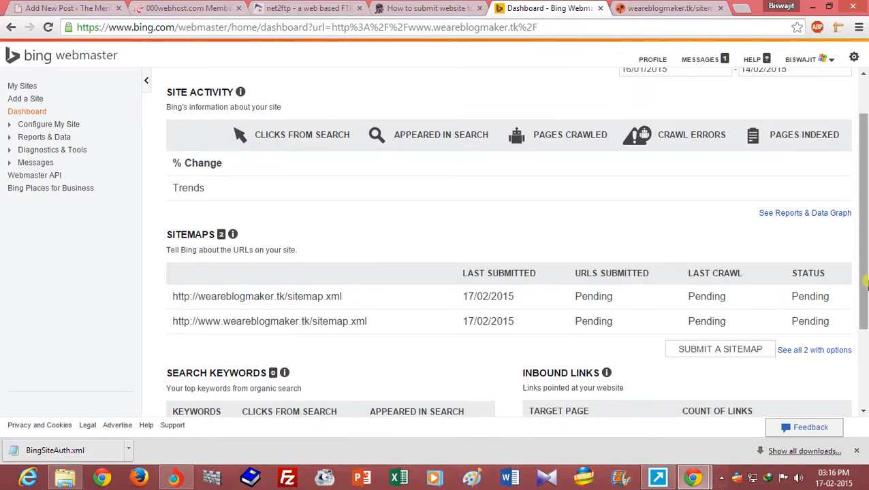
{"action": "scroll", "scroll_direction": "up", "scroll_amount": 3}
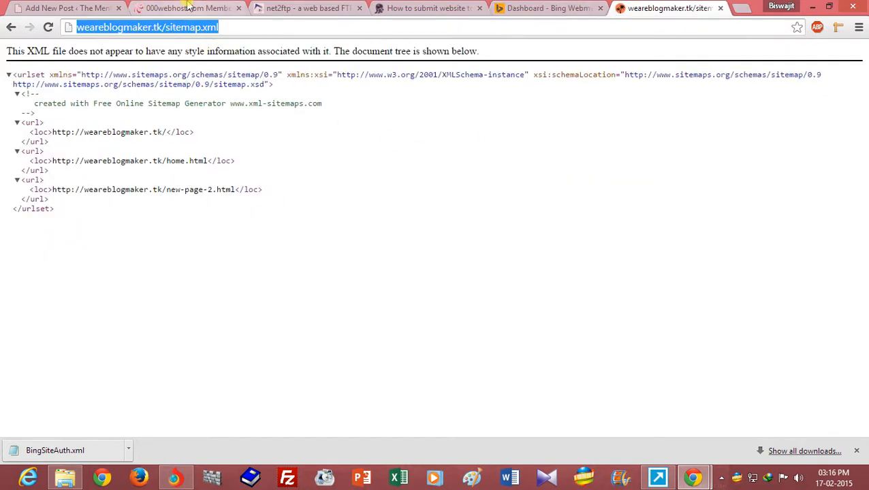
Step: Return to 'How to submit website to Yahoo and Bing' and scroll to Step 3
{"action": "left_click", "coordinate": [428, 8]}
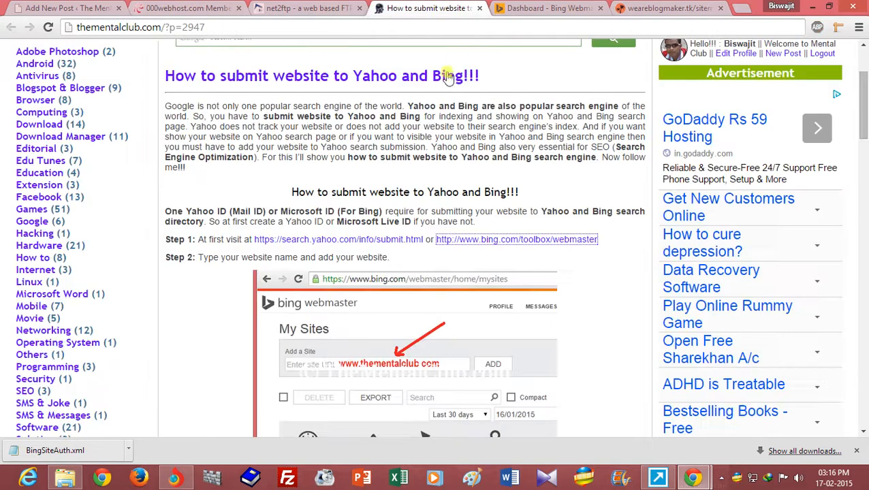
{"action": "scroll", "scroll_direction": "up", "scroll_amount": 3}
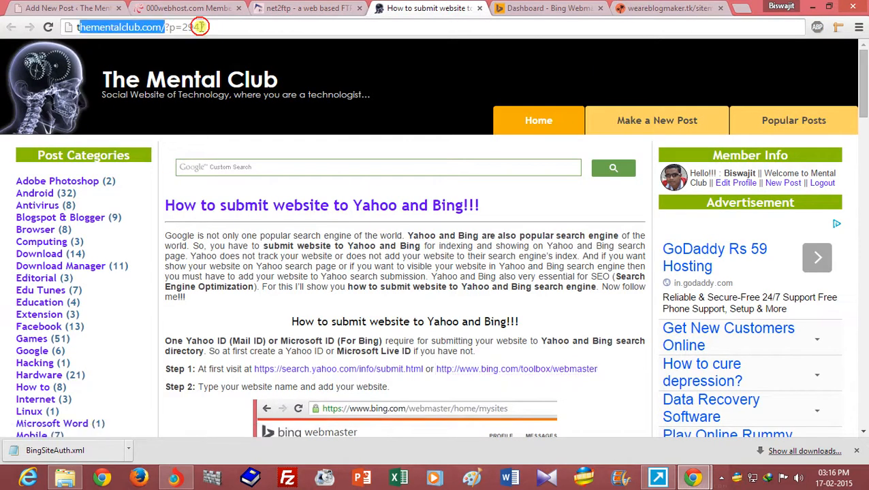
{"action": "scroll", "scroll_direction": "down", "scroll_amount": 3}
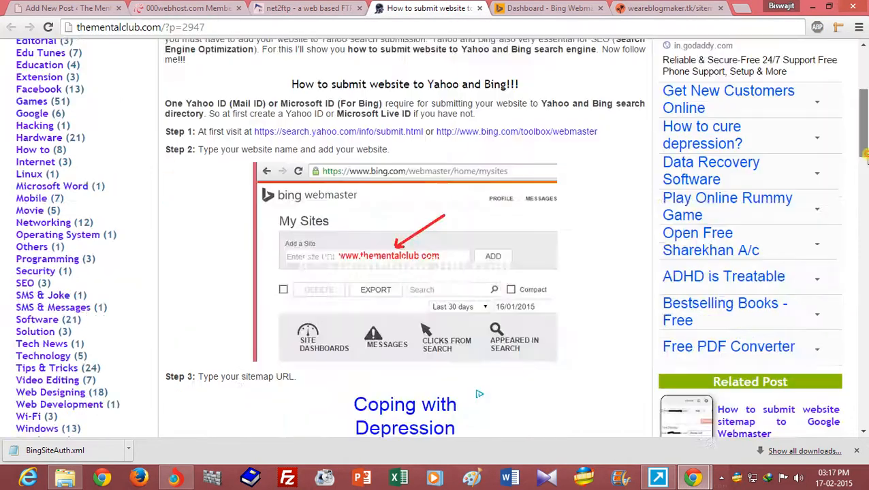